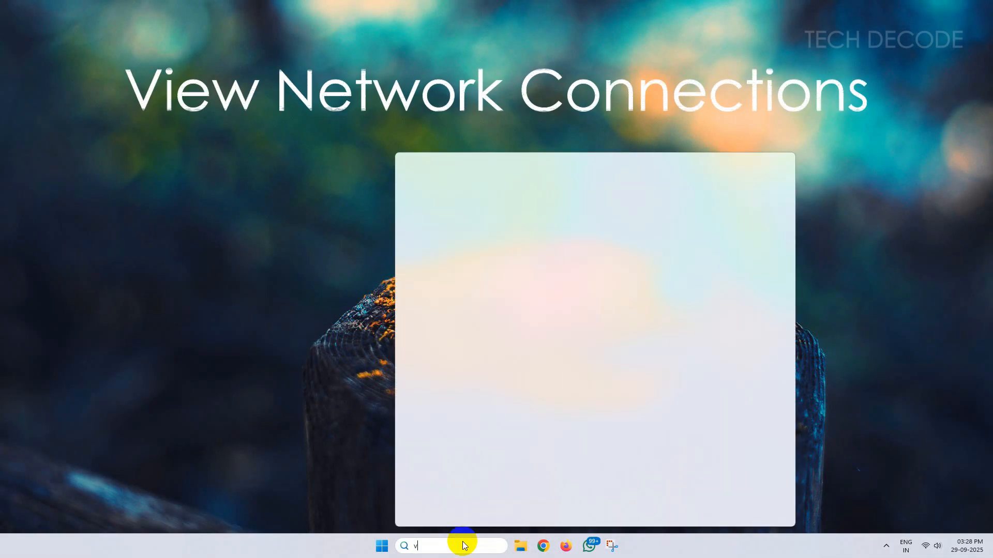
- Search 'view network connections' and open the Network Connections window
type("view network connections")
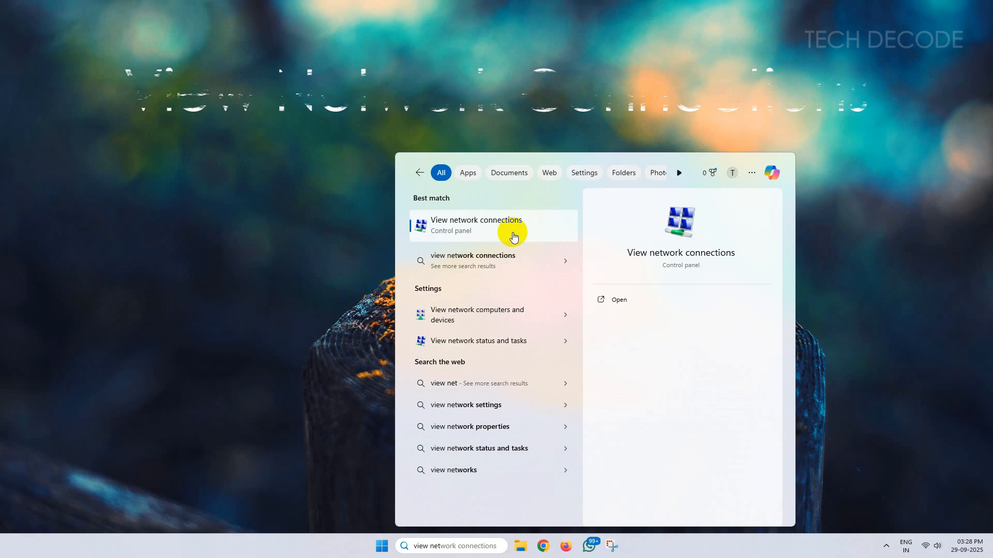
left_click(477, 225)
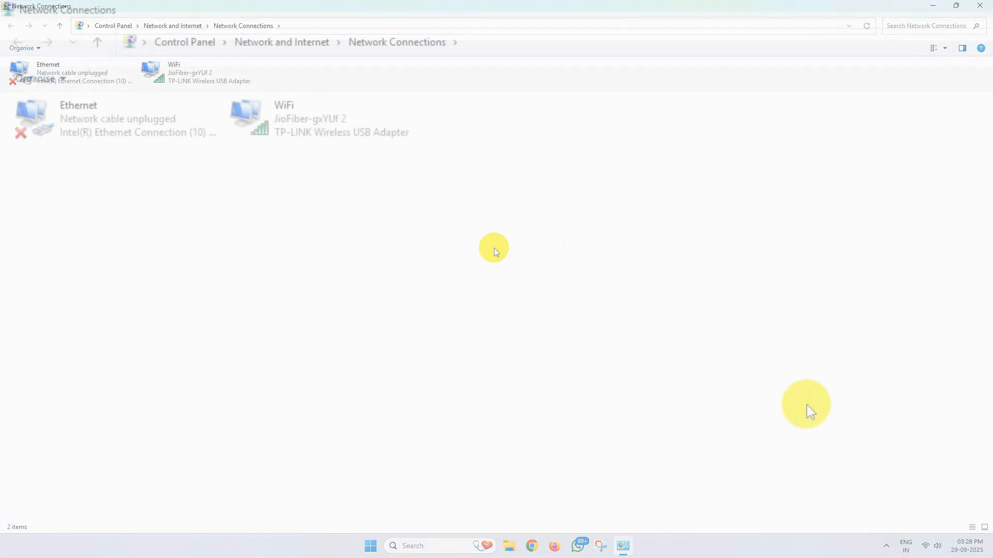
- From the WiFi adapter's properties, open the Internet Protocol Version 4 (TCP/IPv4) settings
right_click(300, 126)
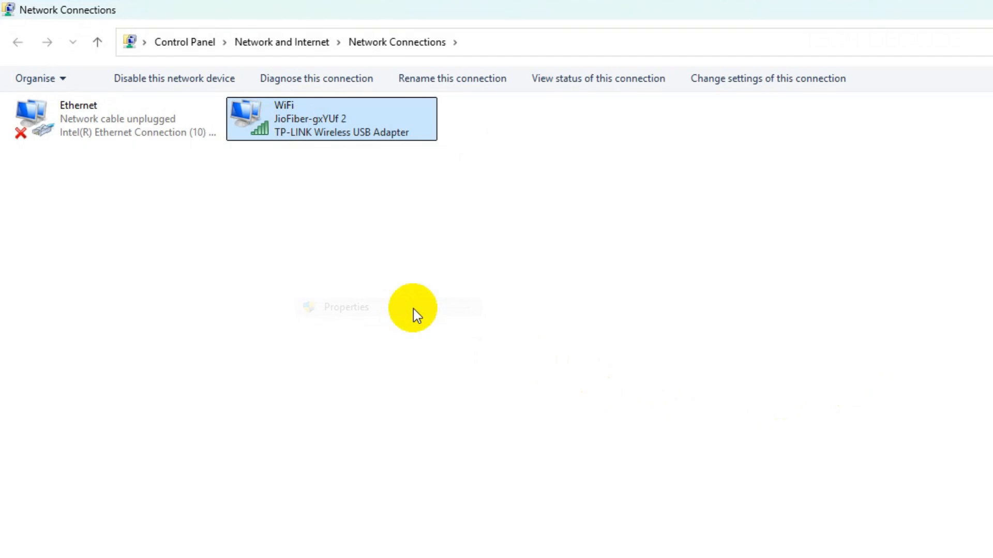
left_click(346, 307)
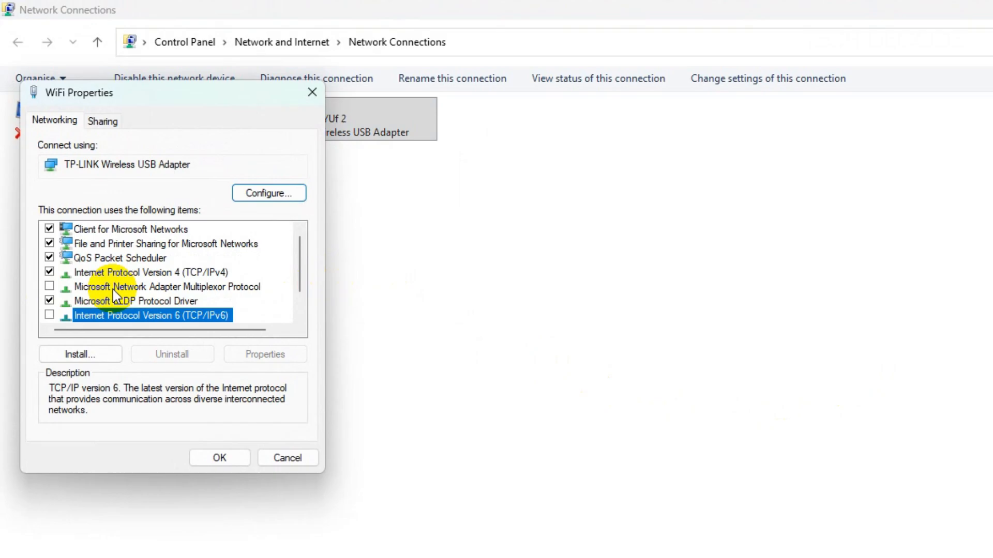
left_click(129, 273)
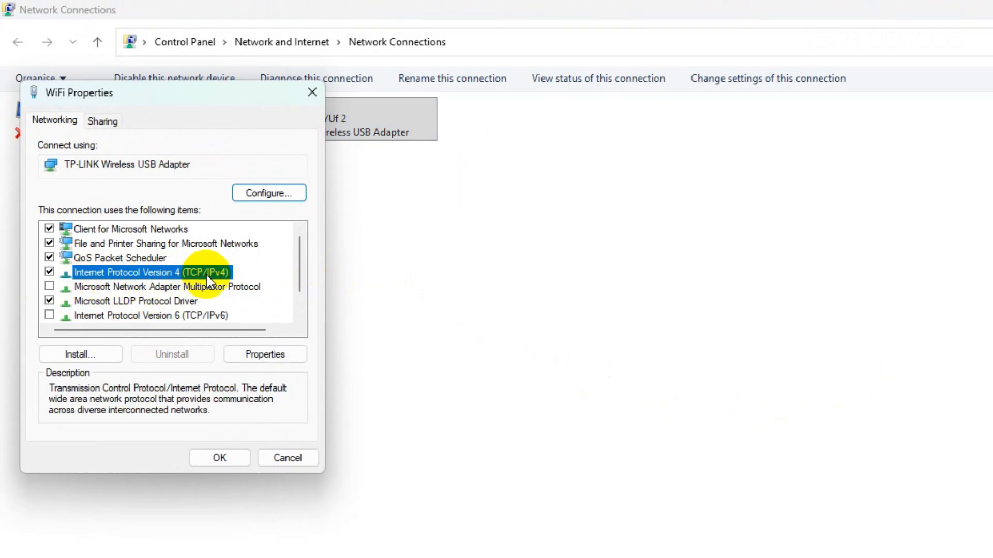
left_click(264, 354)
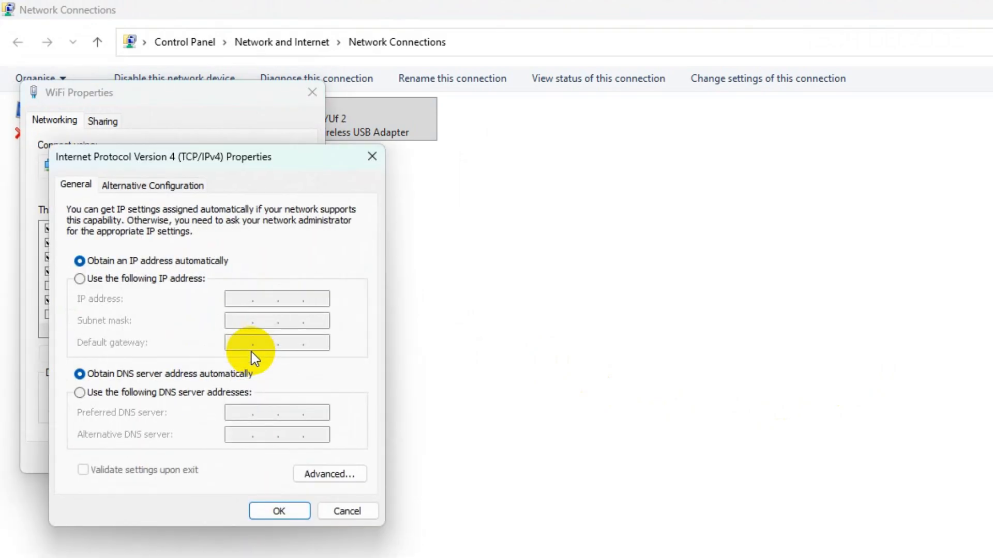
- Set manual DNS servers 8.8.8.8 and 8.8.4.4 and save the WiFi adapter settings
left_click(81, 408)
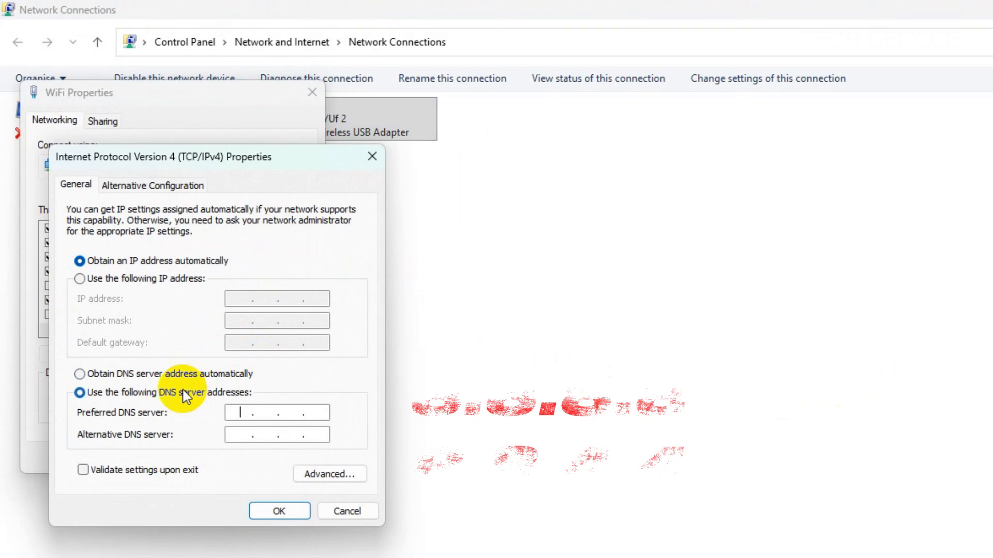
type("8.8.8.8")
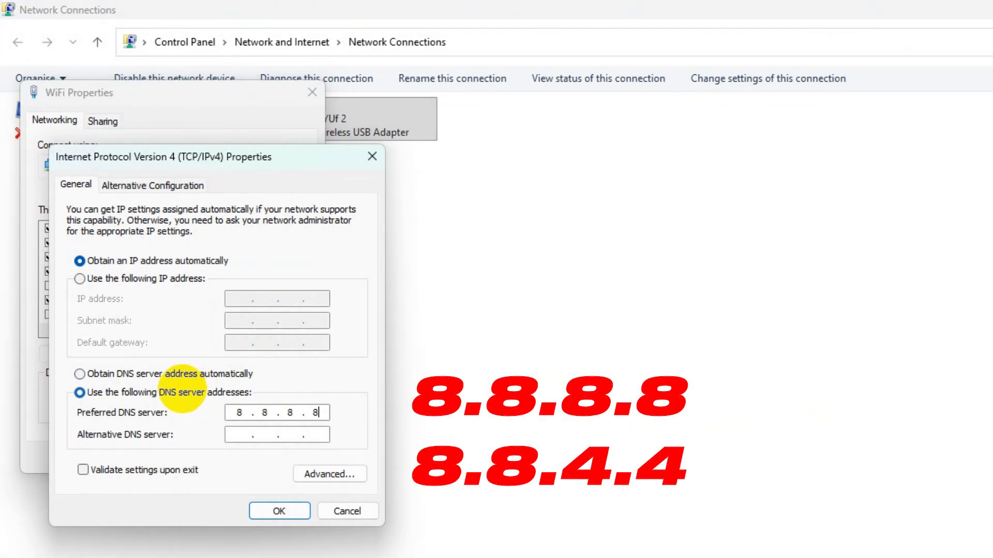
type("8.8.4.4")
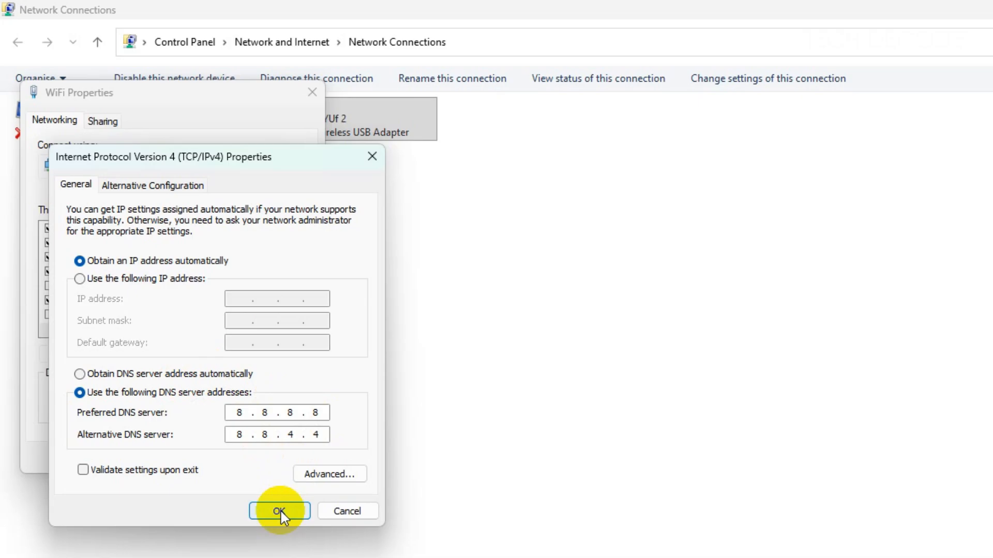
left_click(276, 508)
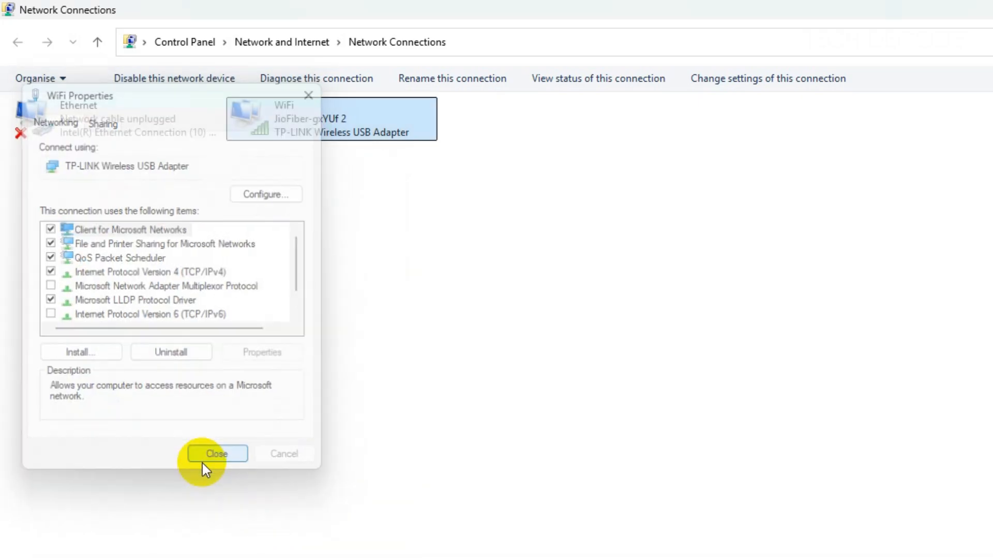
left_click(218, 454)
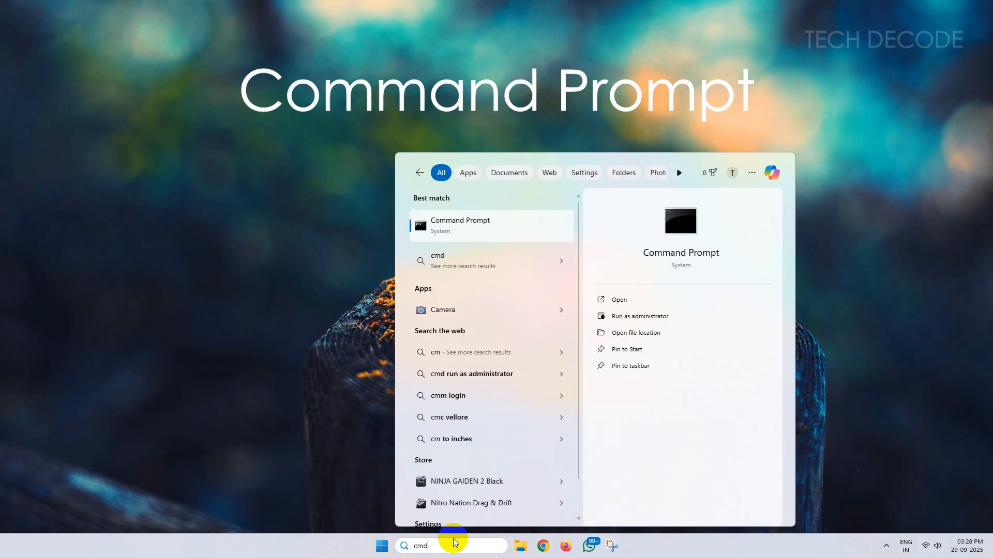
- Launch Command Prompt as administrator from the 'cmd' search result
right_click(475, 225)
type("ip")
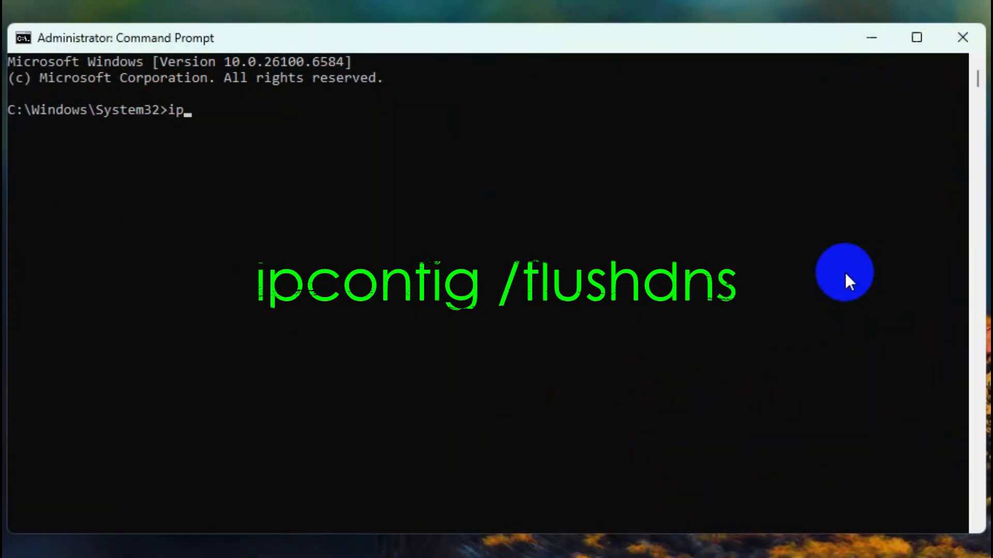
- Run 'ipconfig /flushdns' and 'netsh winsock reset' in the administrator Command Prompt
type("config /flus")
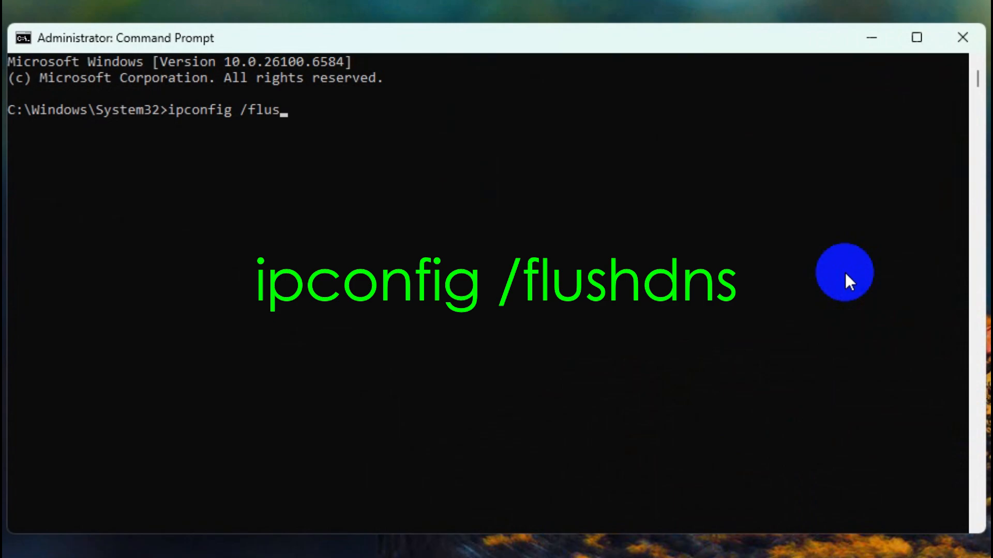
key("Enter")
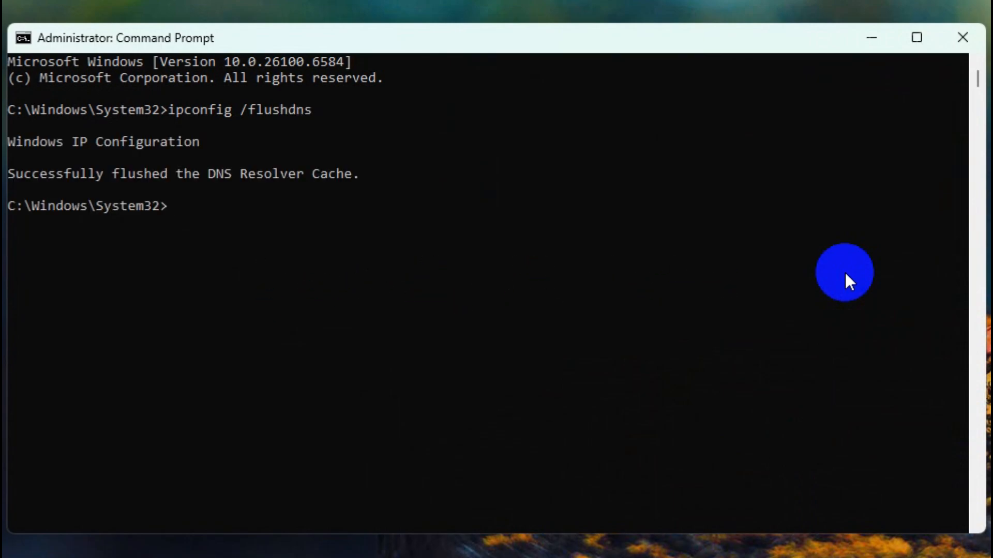
type("netsh winso")
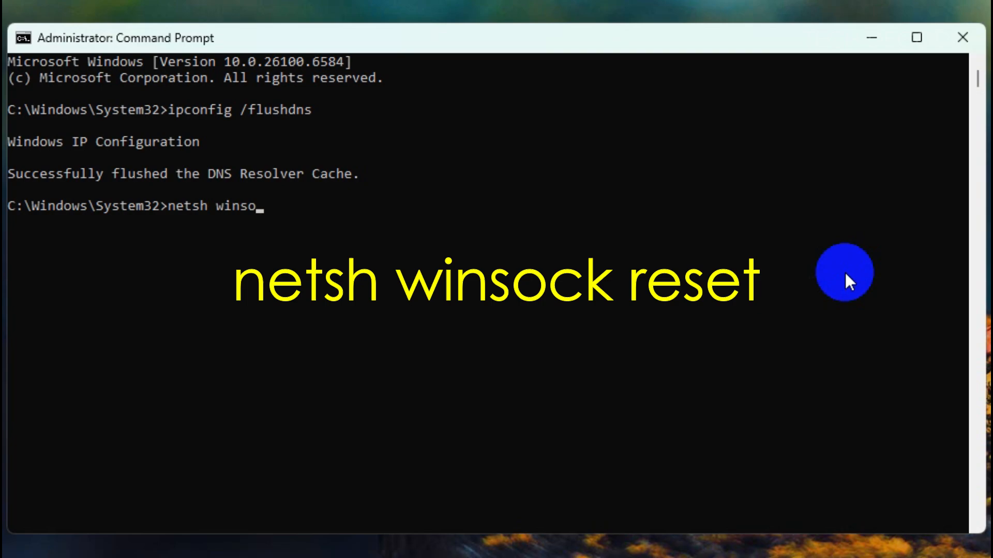
type("ck reset")
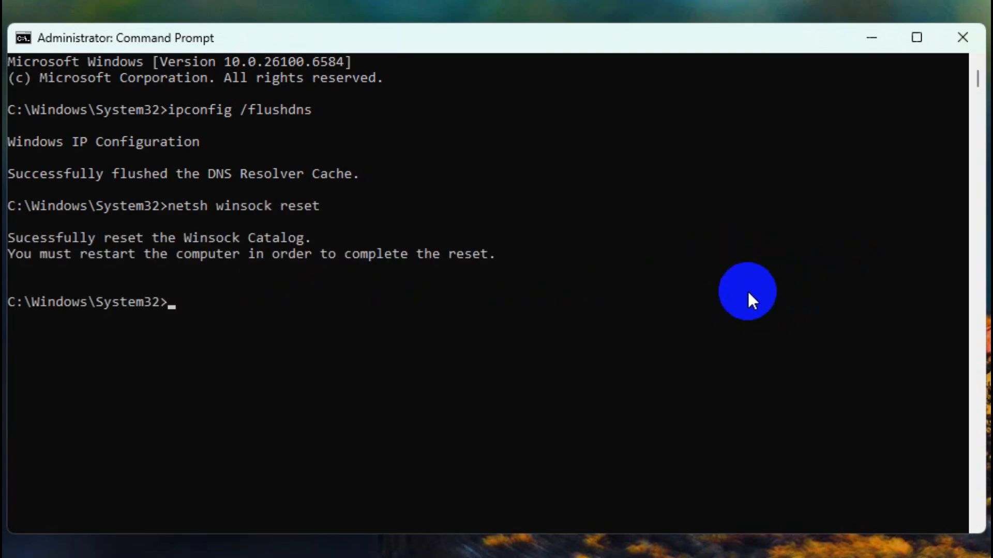
left_click(962, 37)
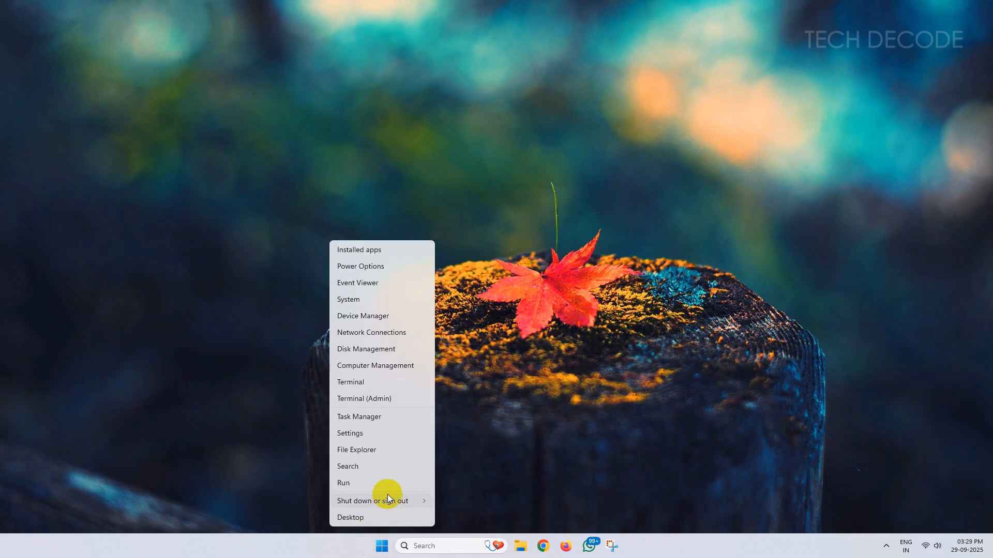
mouse_move(385, 501)
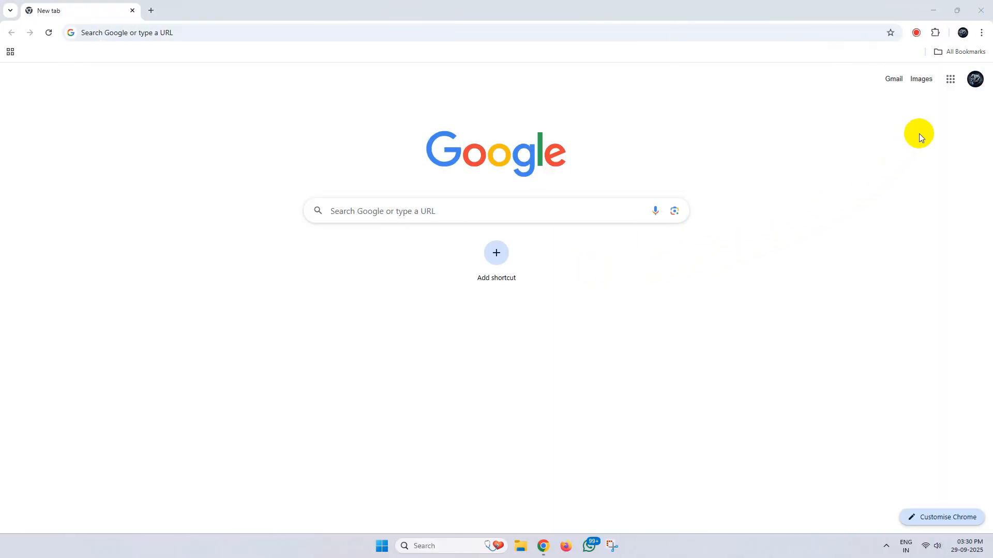
- Open the Chrome Web Store from Chrome's Extensions menu
left_click(980, 32)
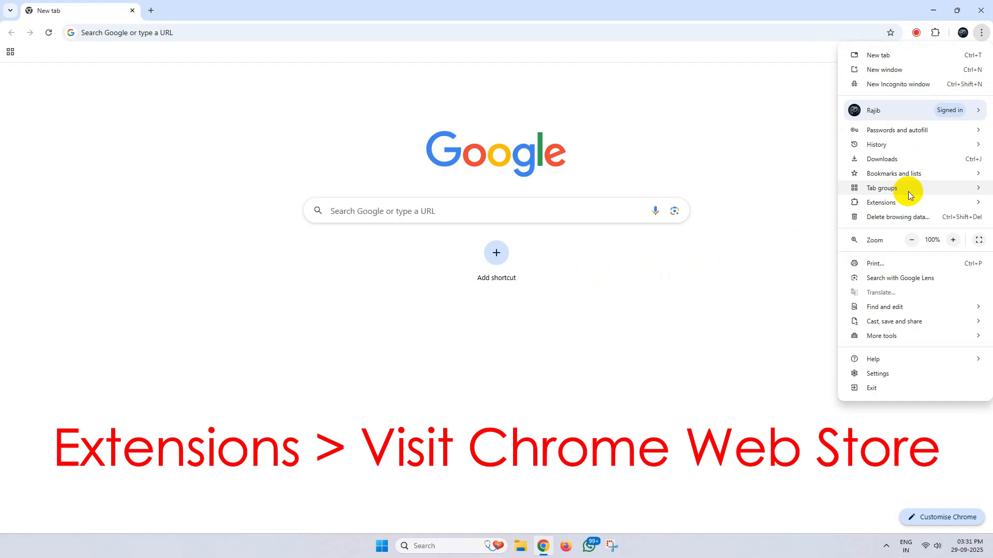
left_click(881, 203)
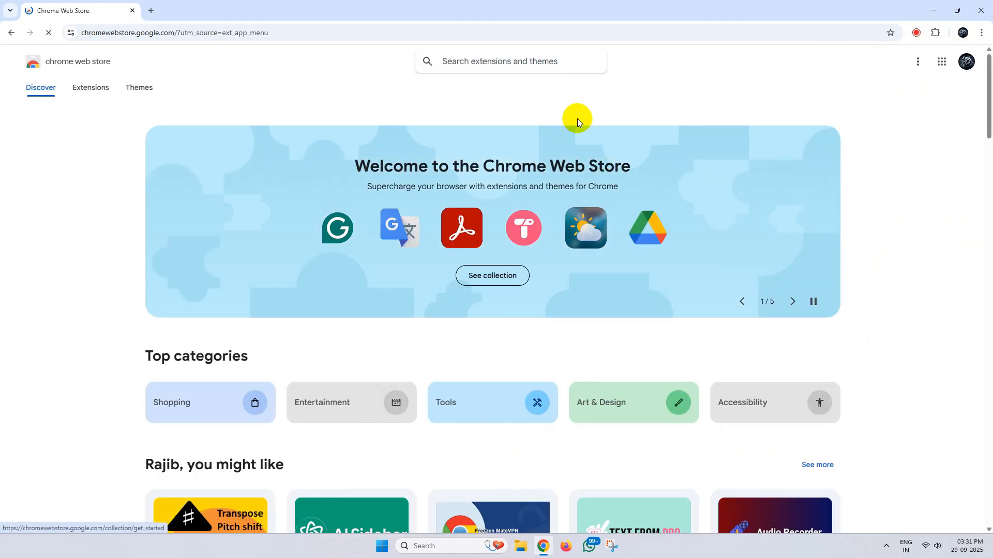
- Search 'browsec' and add the Browsec VPN extension to Chrome, confirming the install
type("browsec")
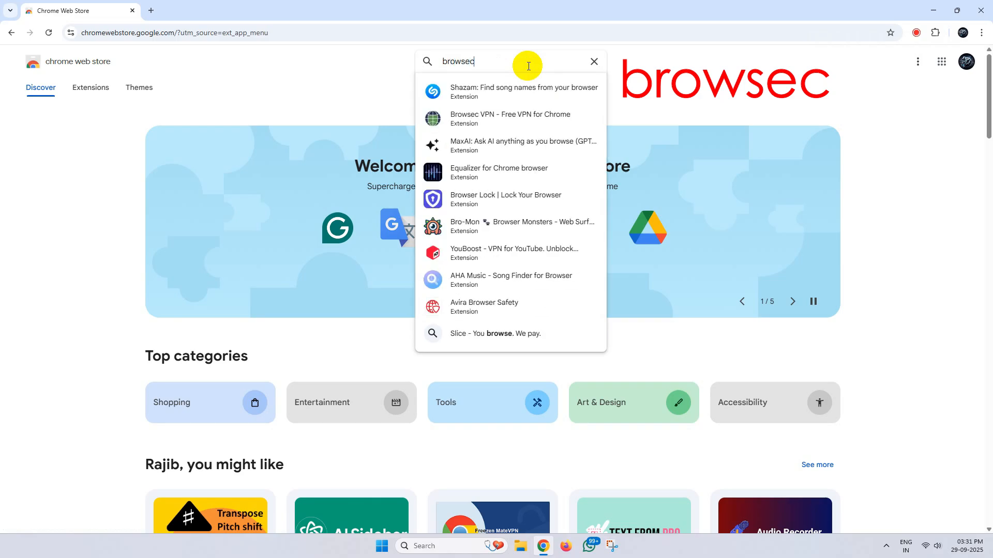
left_click(510, 118)
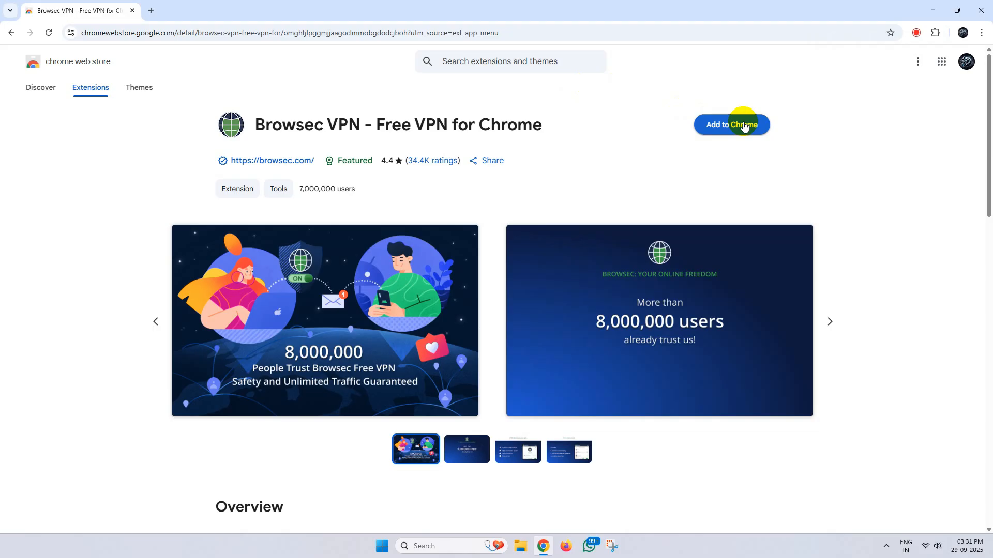
left_click(732, 124)
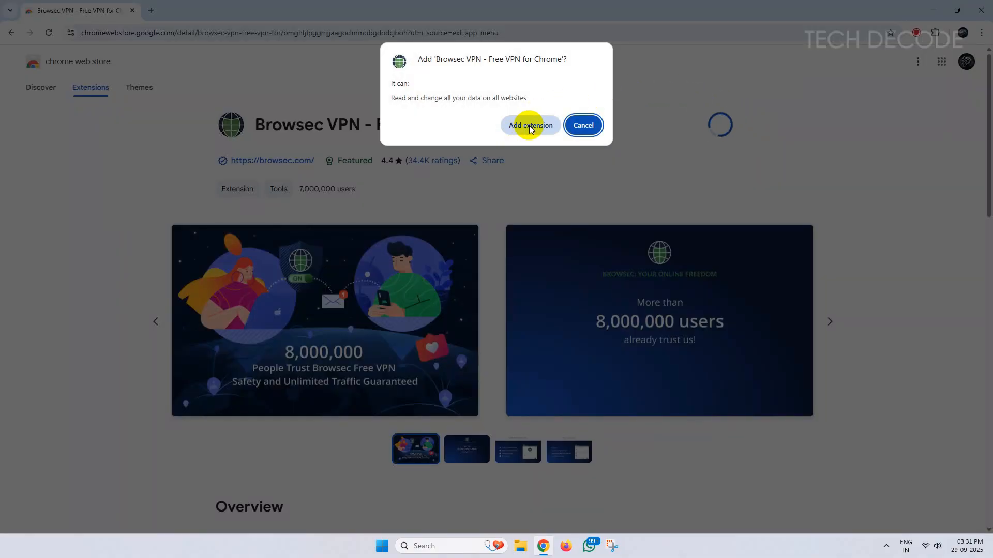
left_click(531, 126)
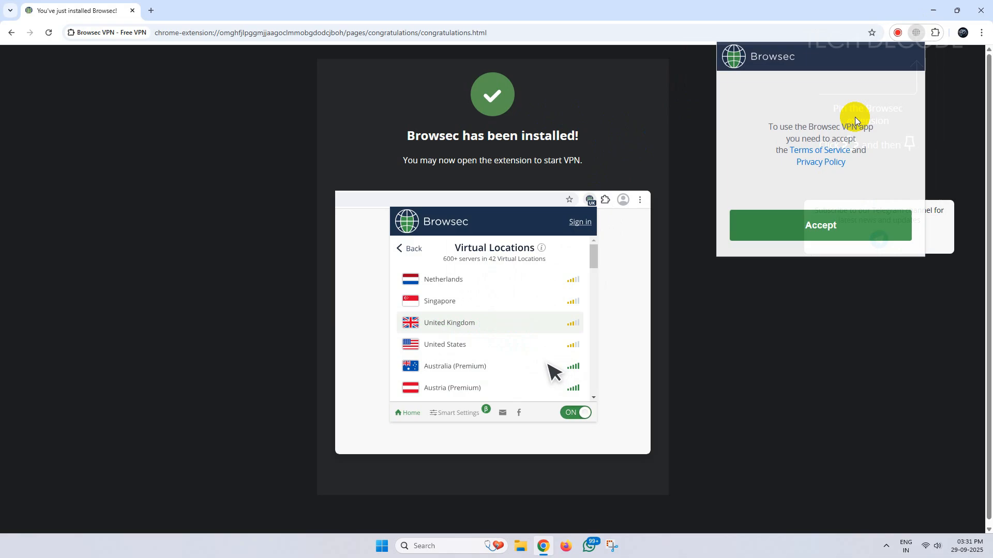
- Accept Browsec's terms so the VPN turns on, connected through Poland
left_click(821, 225)
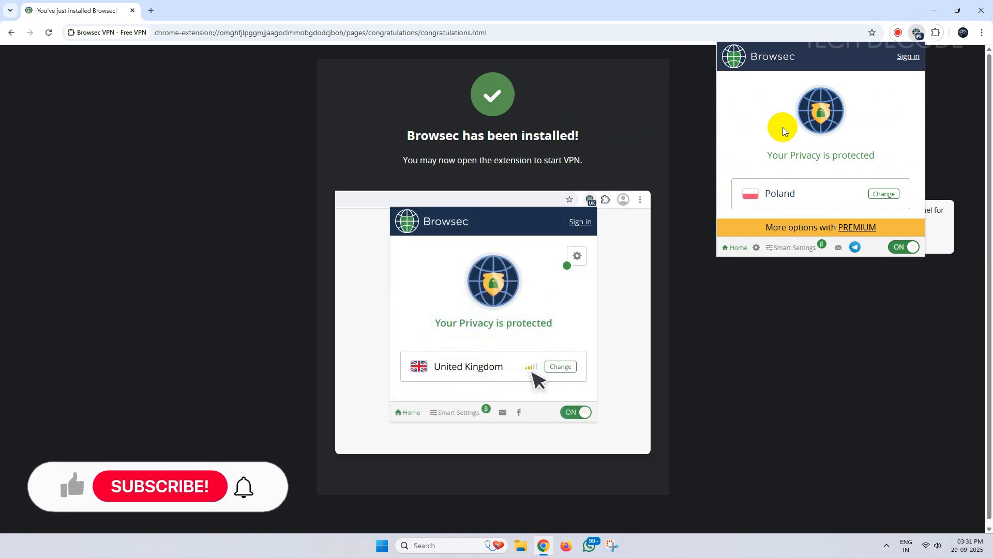
left_click(560, 366)
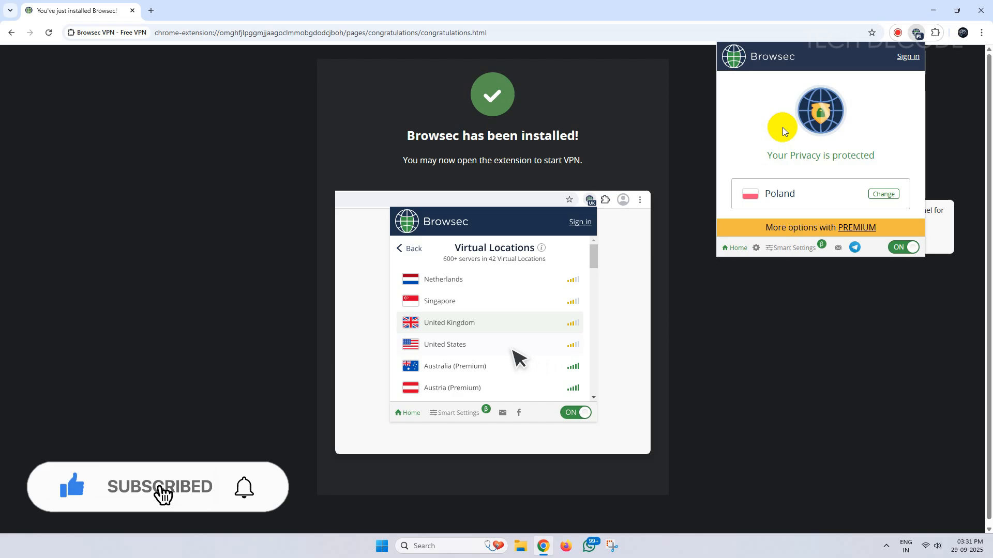